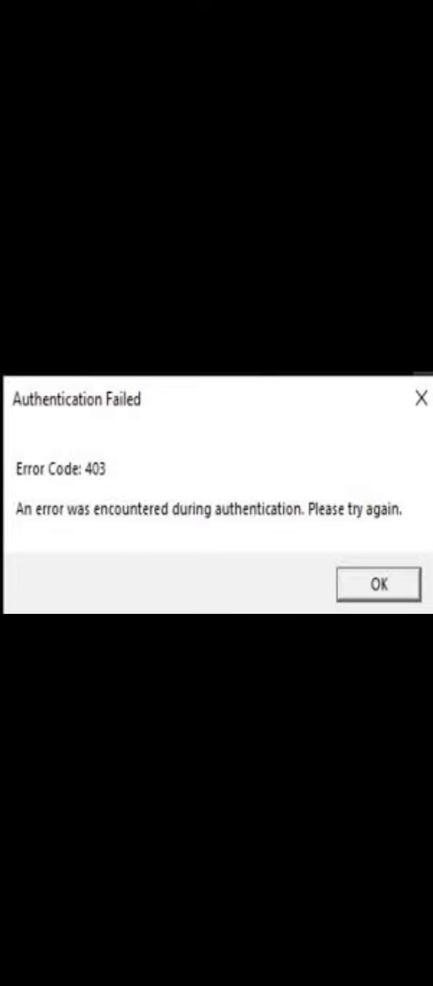
Acknowledge Roblox's Authentication Failed error 403 and return to the home screen.
left_click(379, 584)
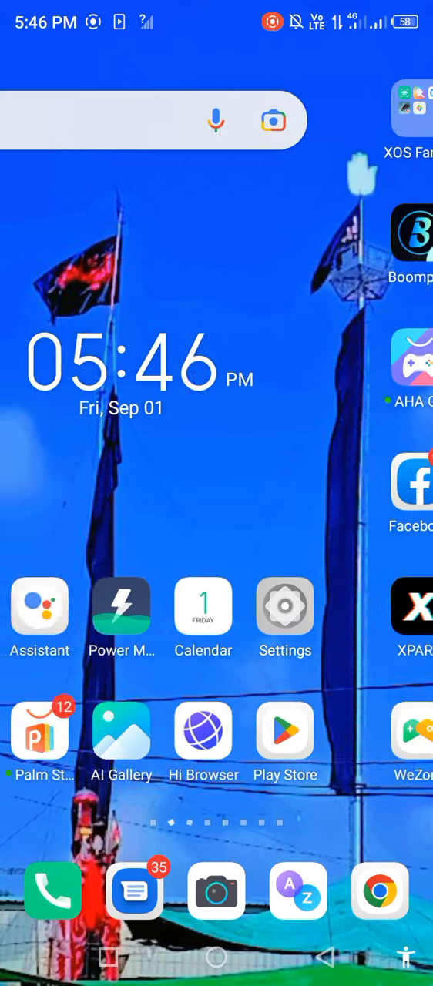
Navigate Settings > System > Developer options and scroll down to Graphics Driver Preferences.
left_click(286, 607)
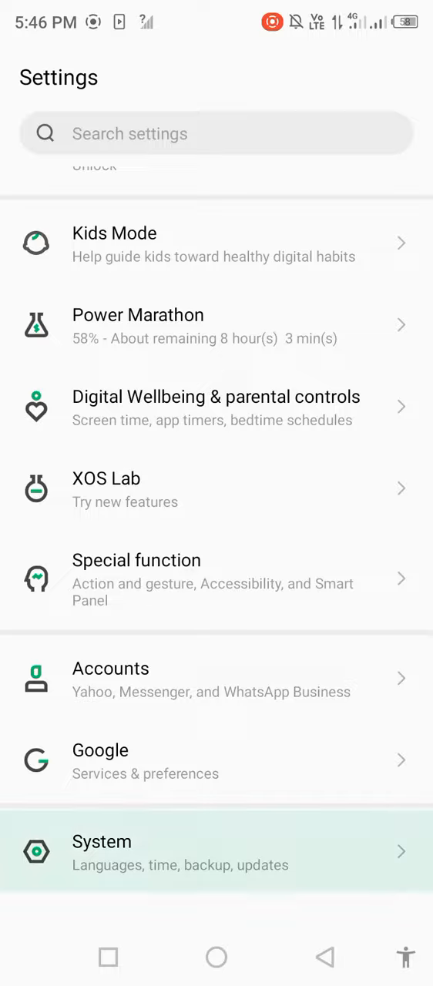
left_click(216, 850)
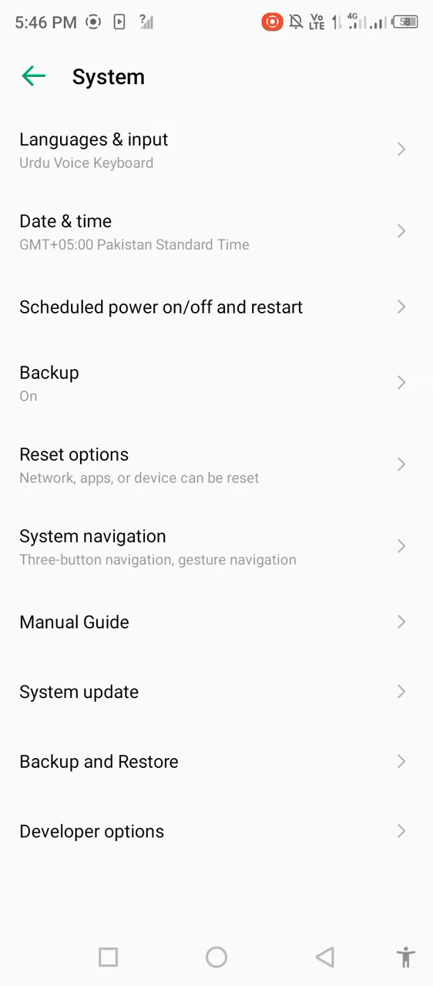
left_click(93, 832)
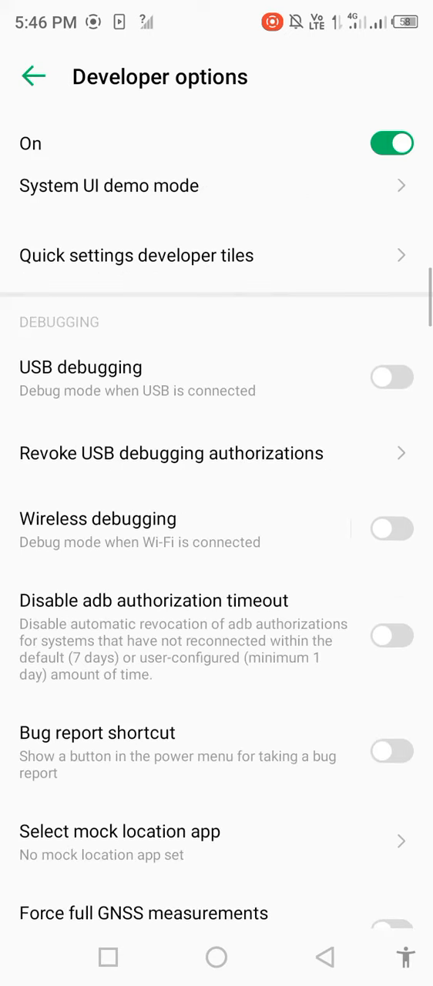
scroll("down", 3)
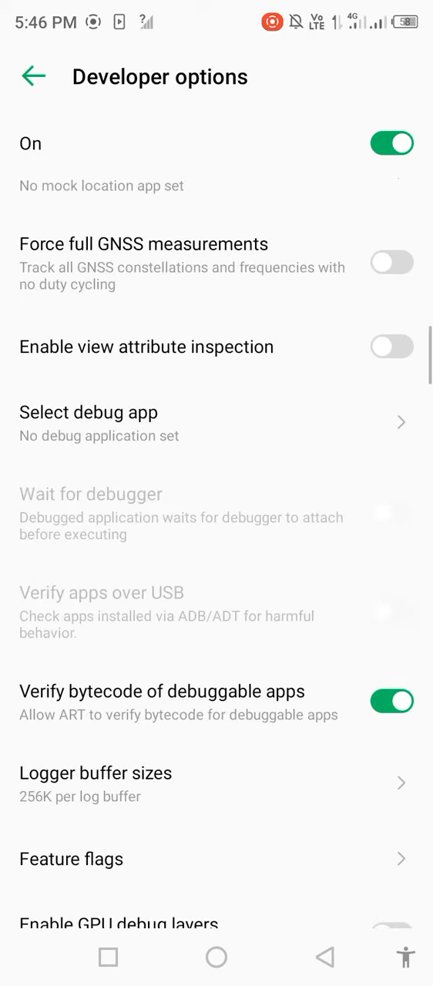
scroll("down", 3)
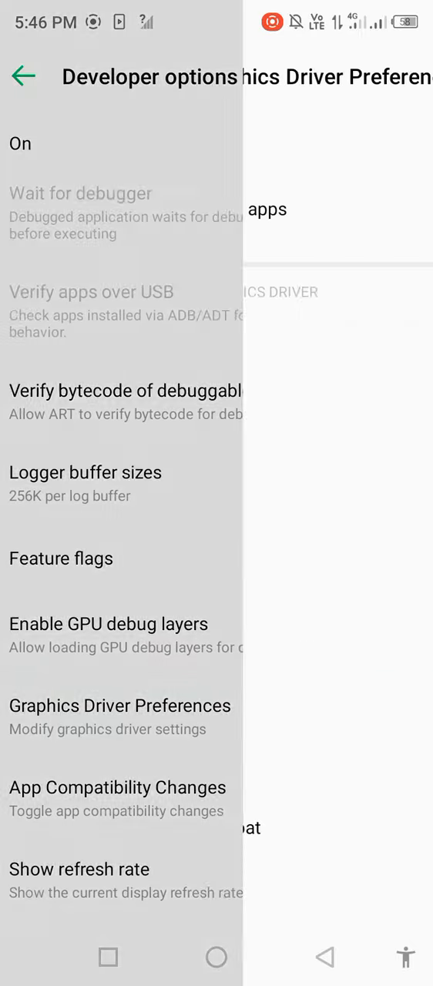
Switch Roblox from System Graphics Driver to Default, then leave Settings.
left_click(120, 706)
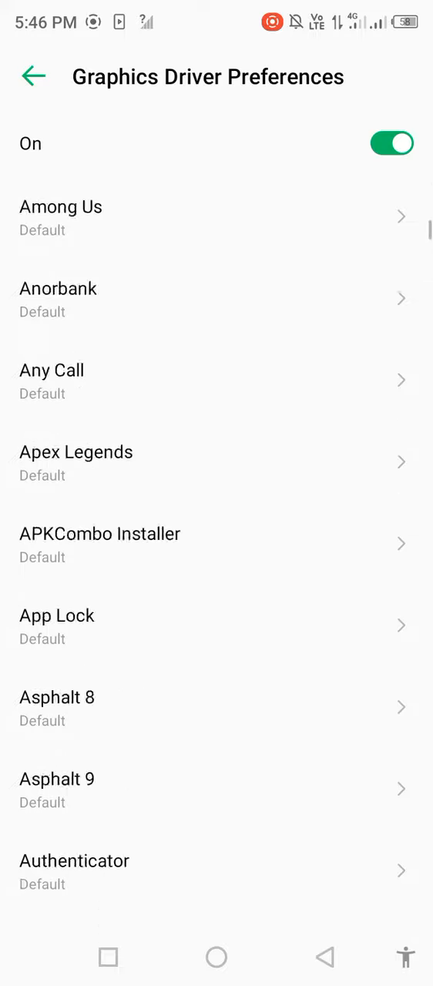
scroll("down", 3)
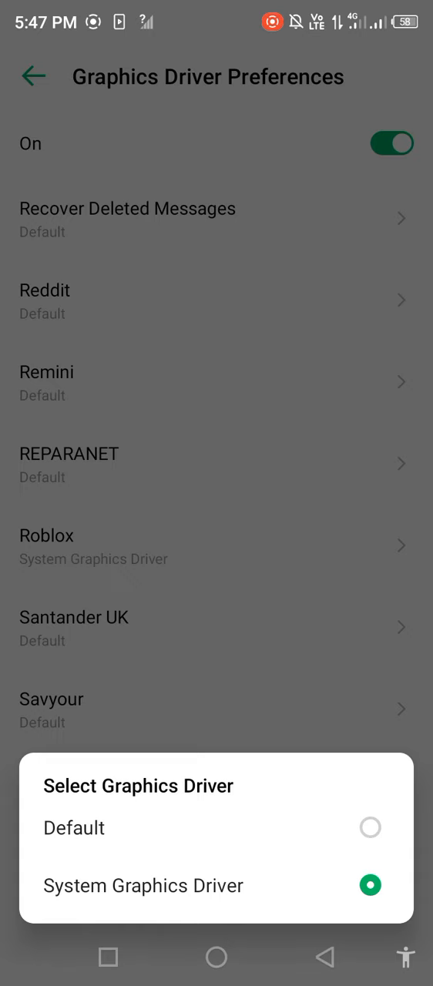
left_click(74, 827)
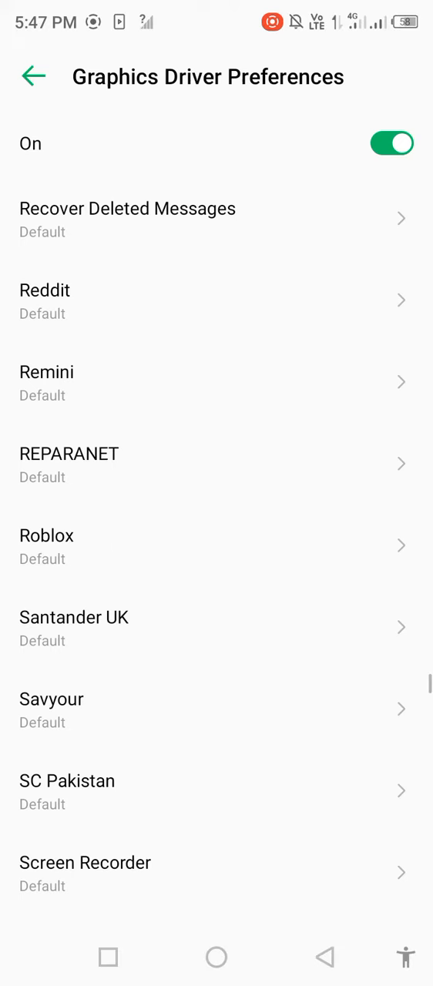
left_click(34, 77)
type("R")
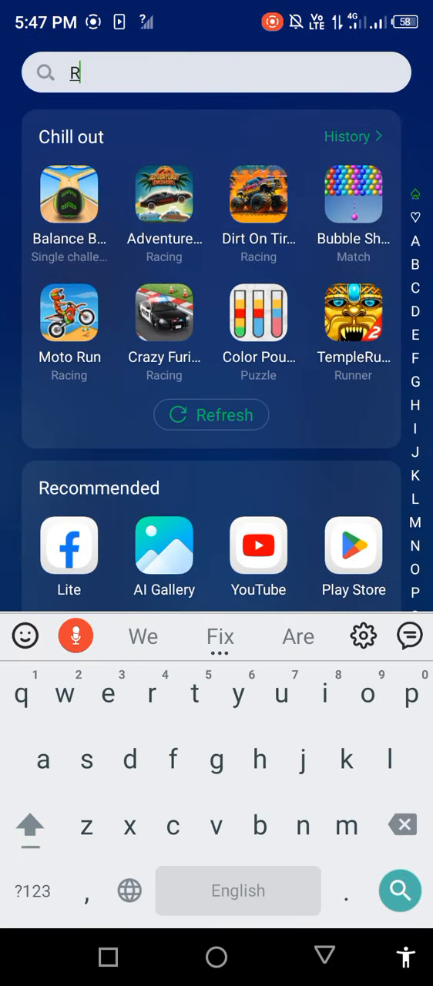
Find Roblox via app search, clear its storage and cache to 0 B, and go home.
type("ob")
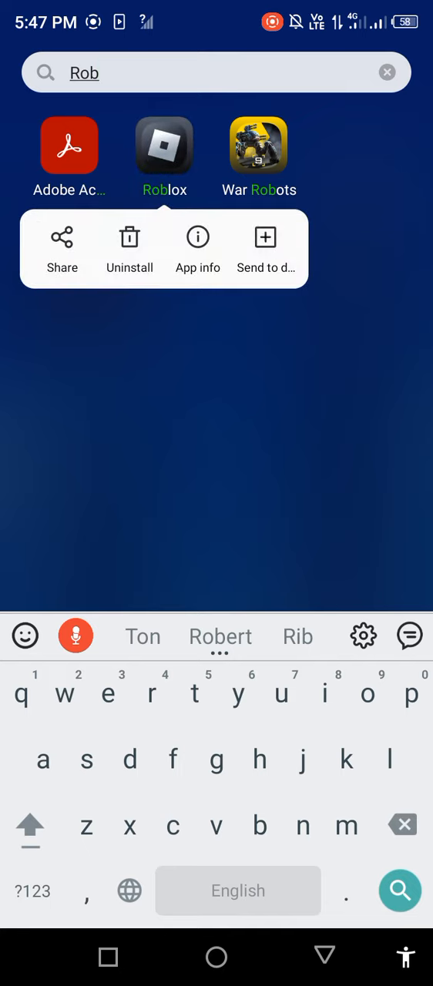
left_click(198, 250)
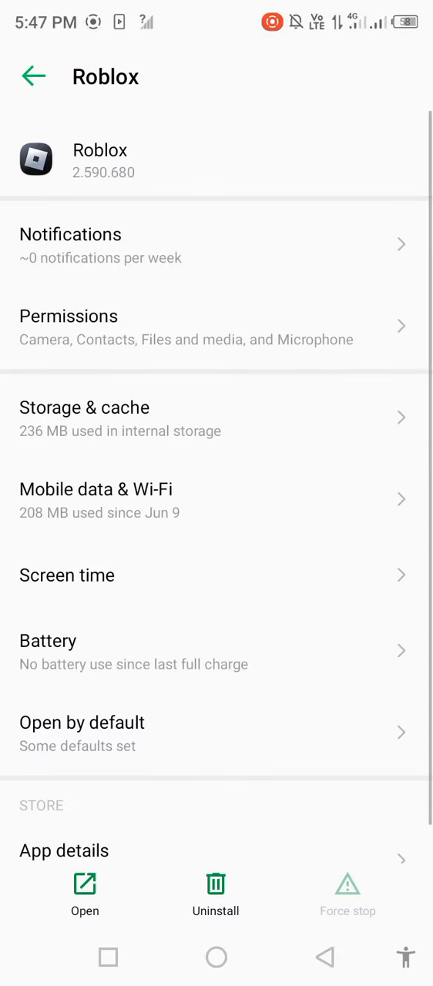
left_click(215, 420)
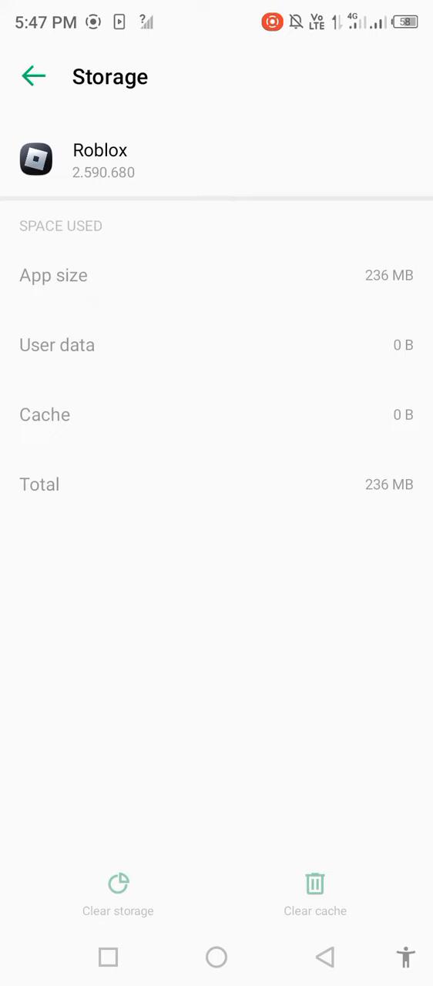
left_click(34, 77)
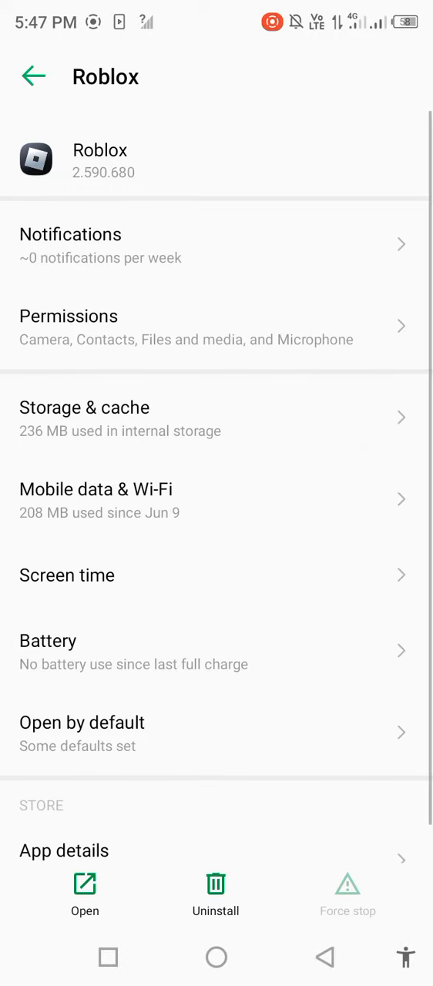
left_click(216, 315)
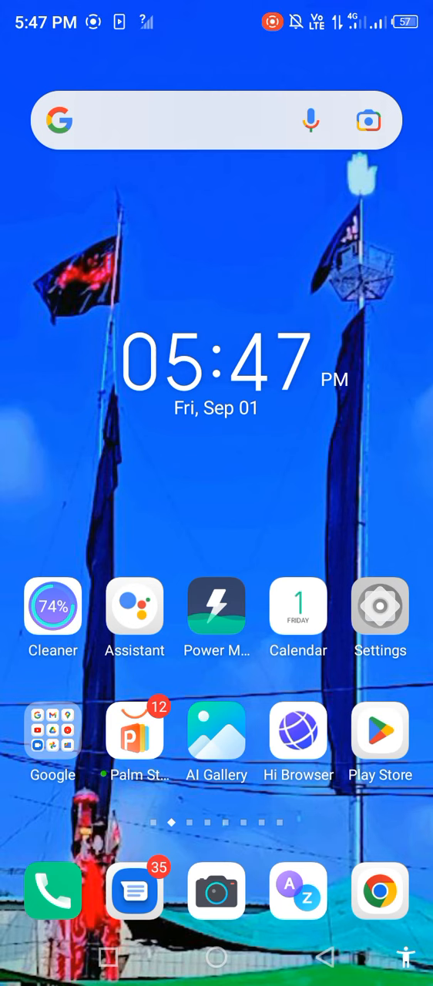
Show the Power off/Restart menu and close it without restarting.
key("POWER")
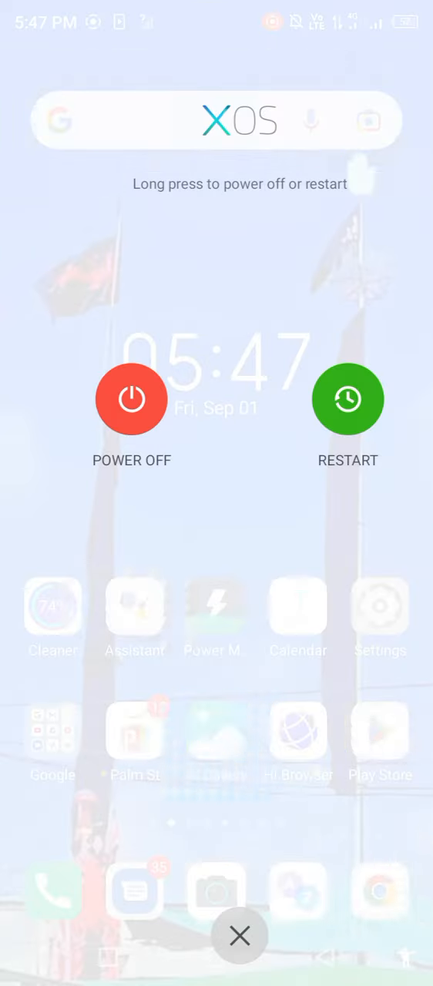
left_click(239, 935)
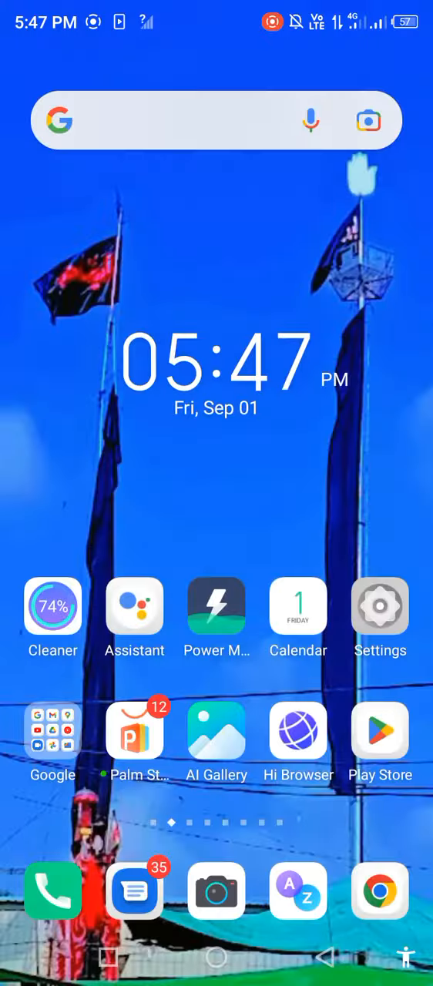
Bring up the app drawer and scroll down to apps starting T–W.
scroll("up", 3)
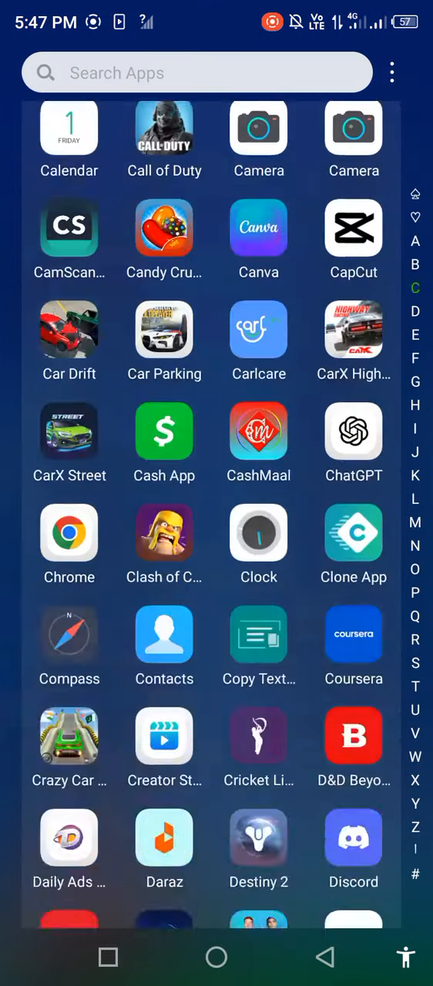
scroll("down", 3)
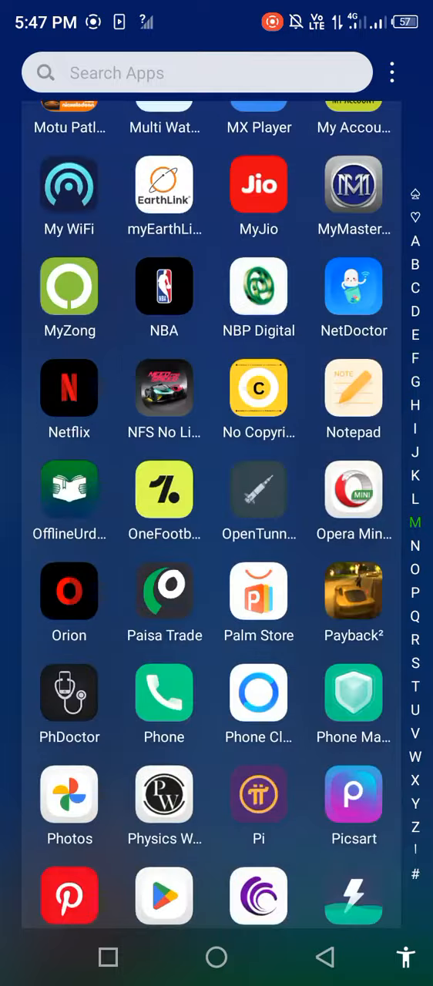
scroll("down", 3)
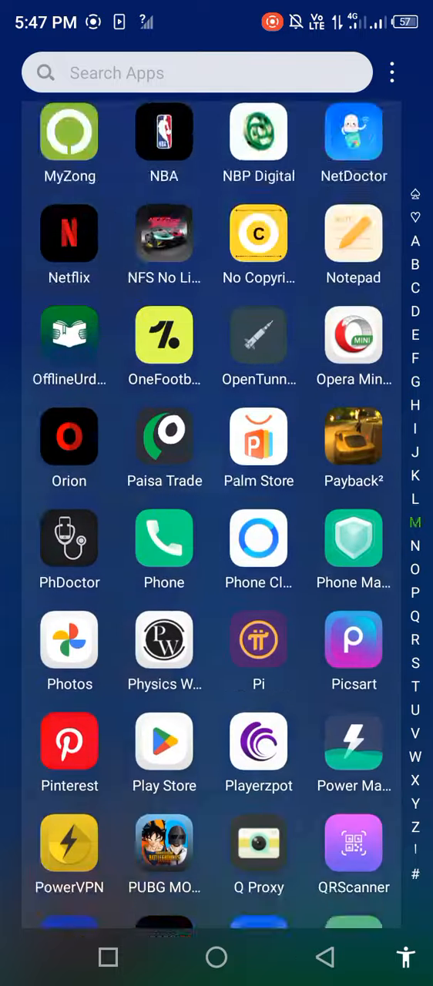
scroll("down", 3)
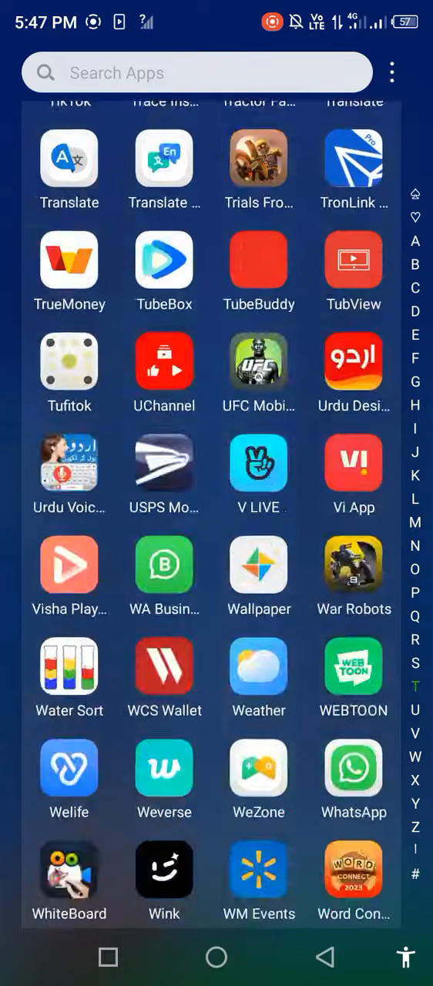